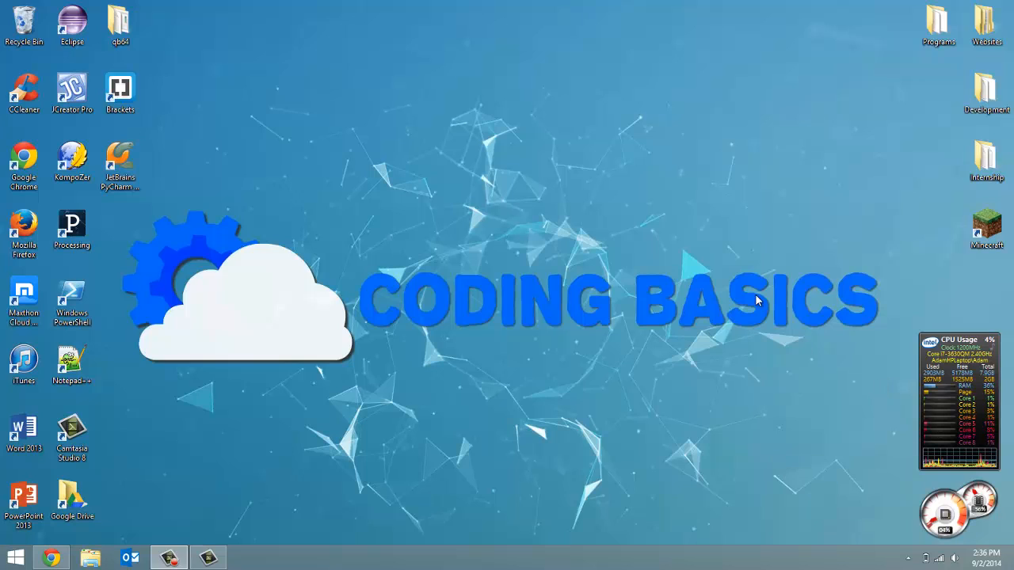
mouse_move(658, 169)
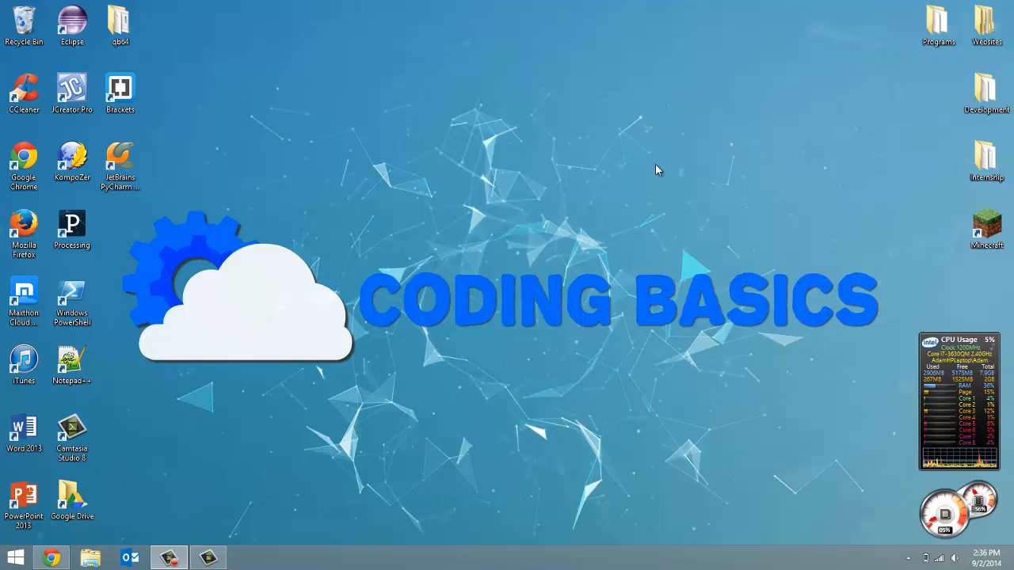
- Open the qb64 folder from the desktop and select qb64.exe
double_click(119, 20)
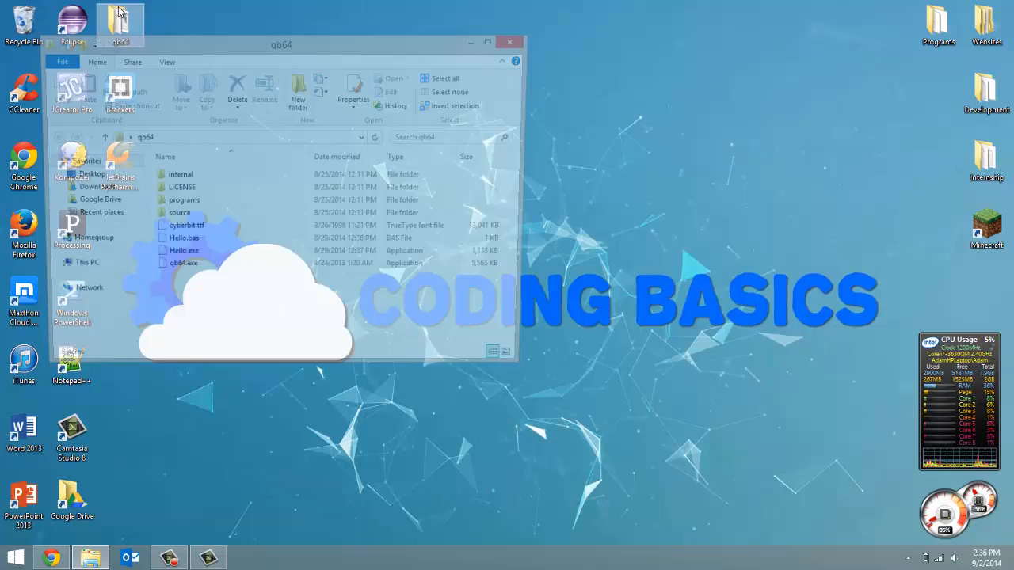
click(178, 269)
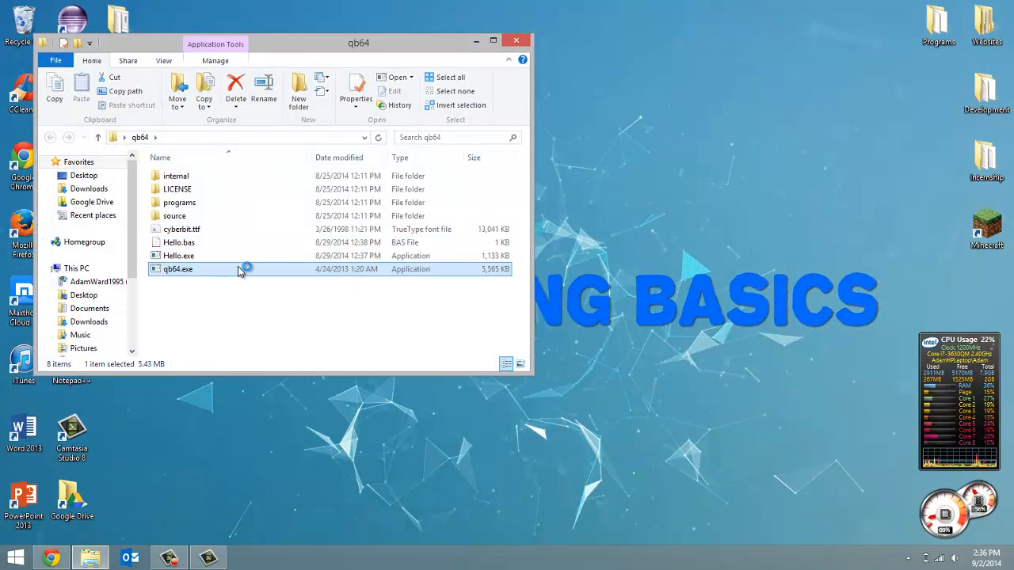
- Launch the QB64 editor from qb64.exe
double_click(177, 269)
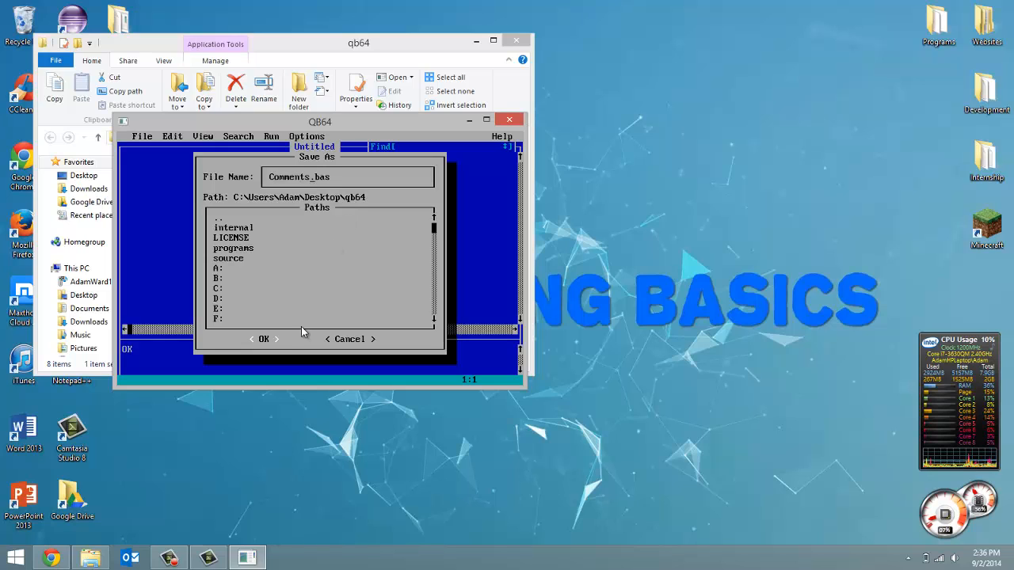
- Save the new program as Comments.bas and place the cursor in the empty editor
click(264, 339)
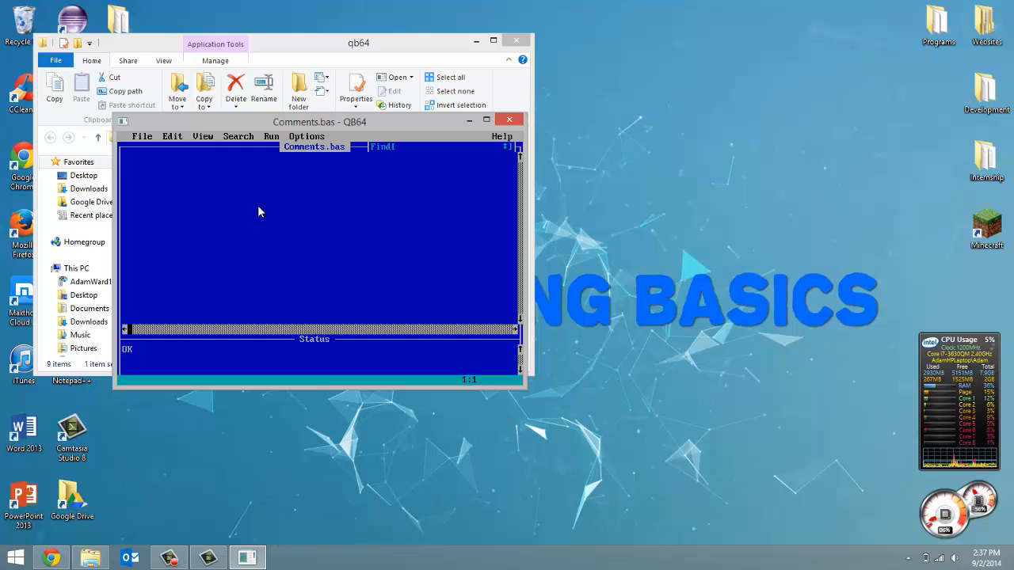
click(126, 161)
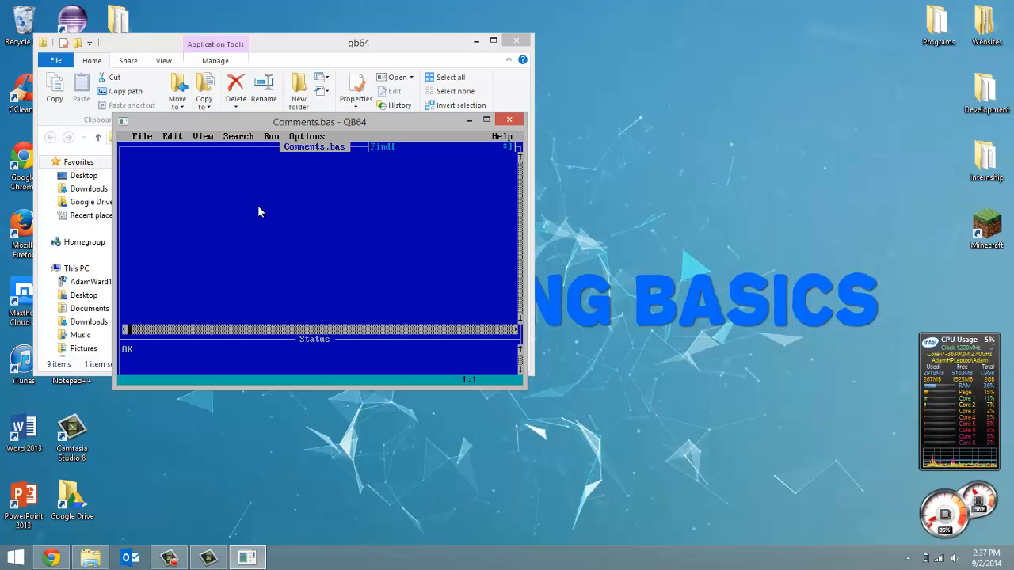
mouse_move(246, 193)
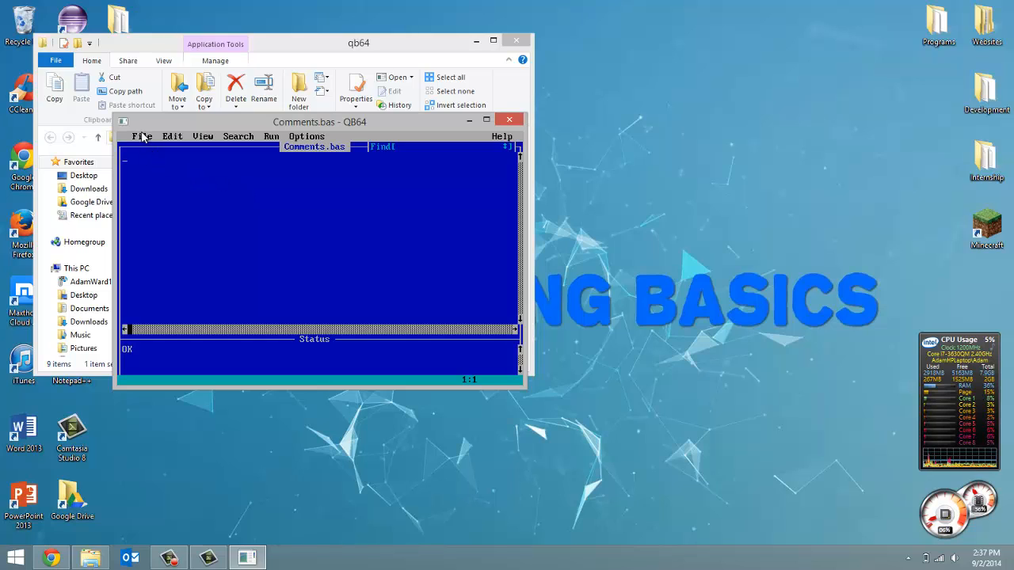
mouse_move(156, 160)
text(')
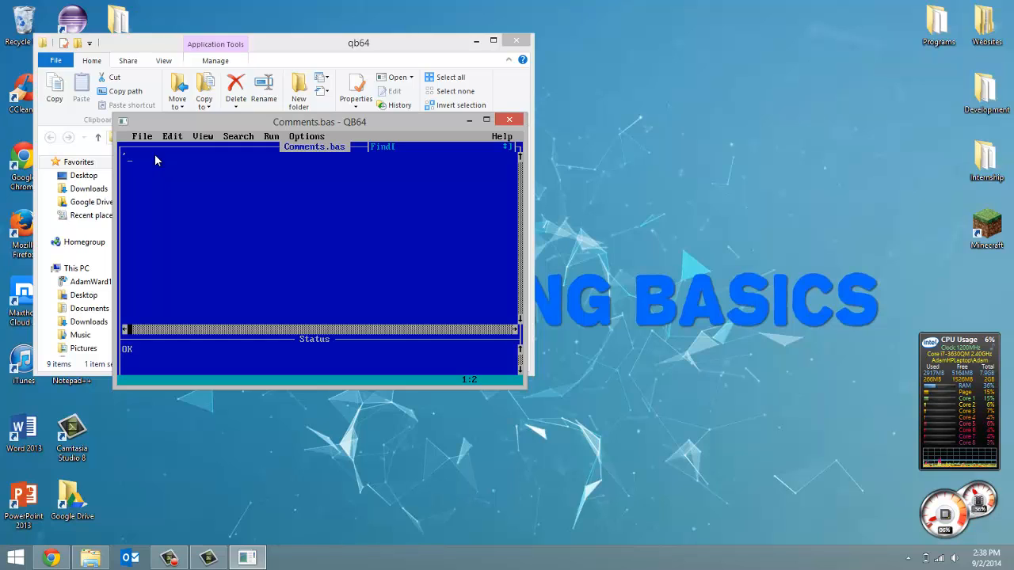
- Write the comment 'lets print out hello world' followed by PRINT "Hello World"
text(lets)
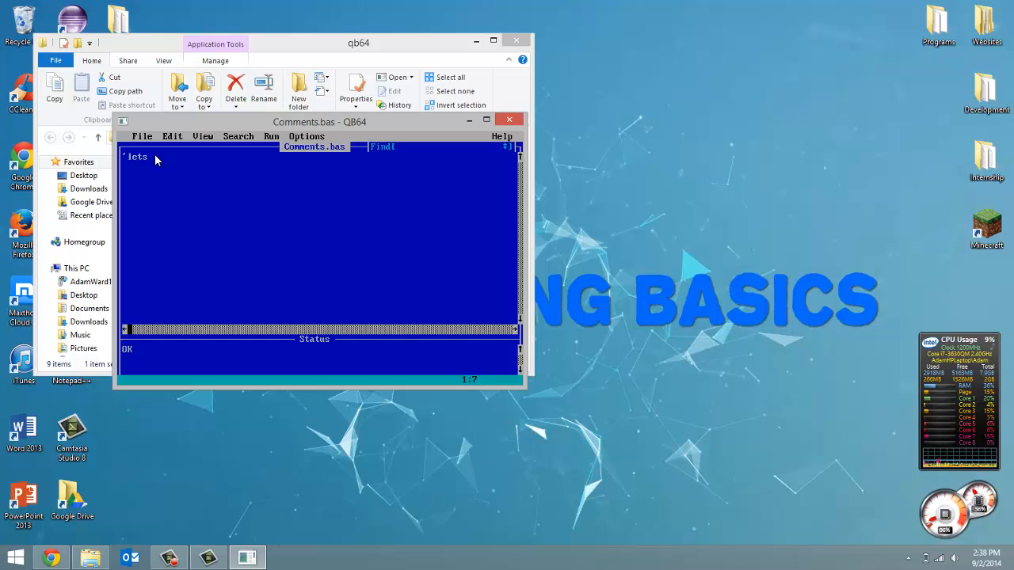
text(print ou)
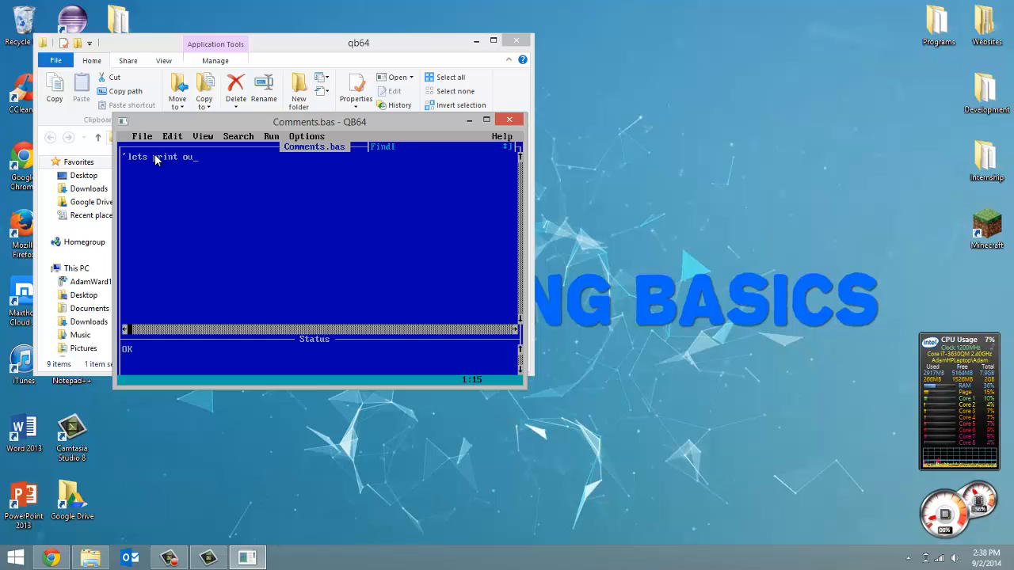
text(hello wo)
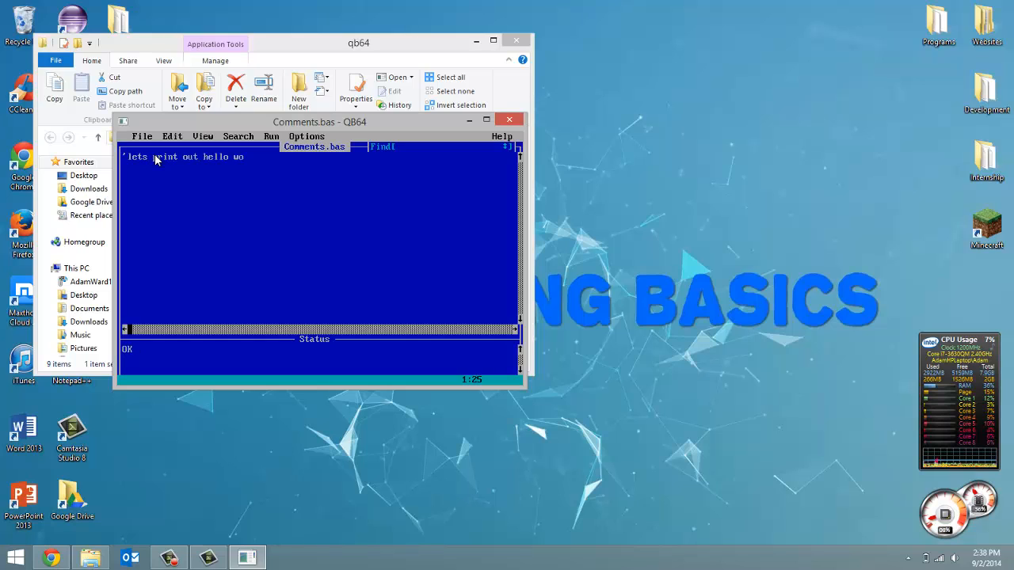
text(rld)
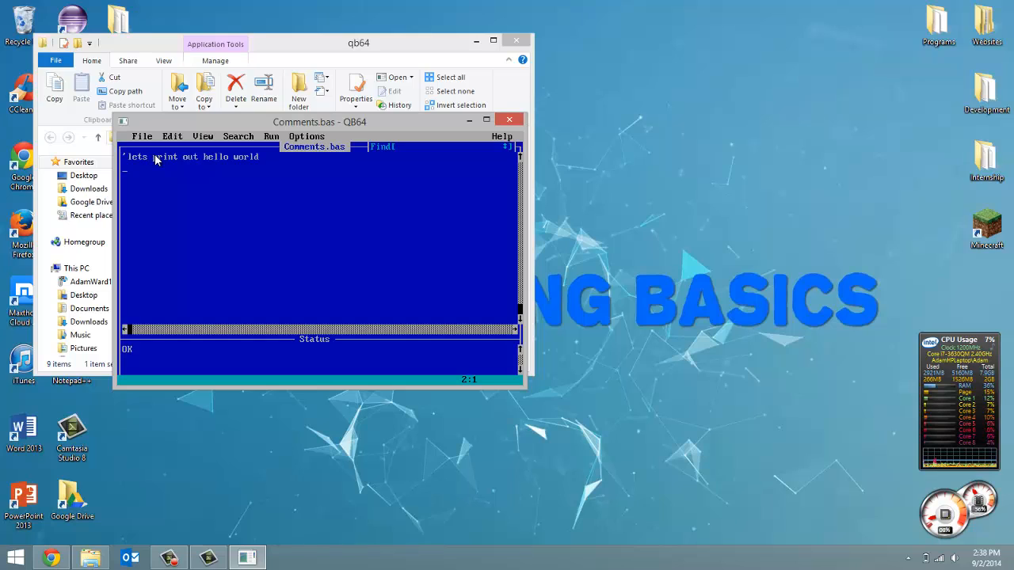
text(PRINT)
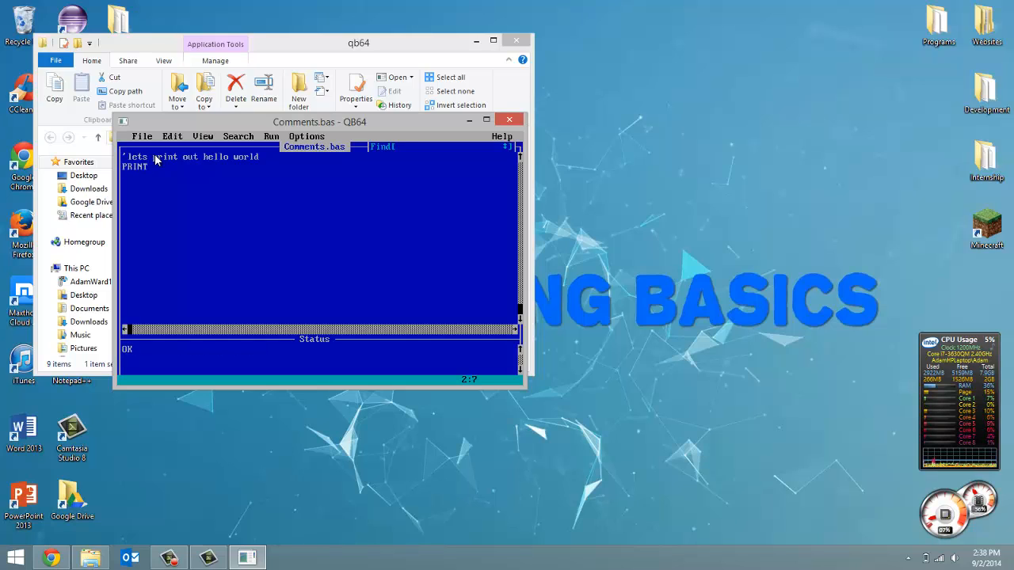
text(Hello World")
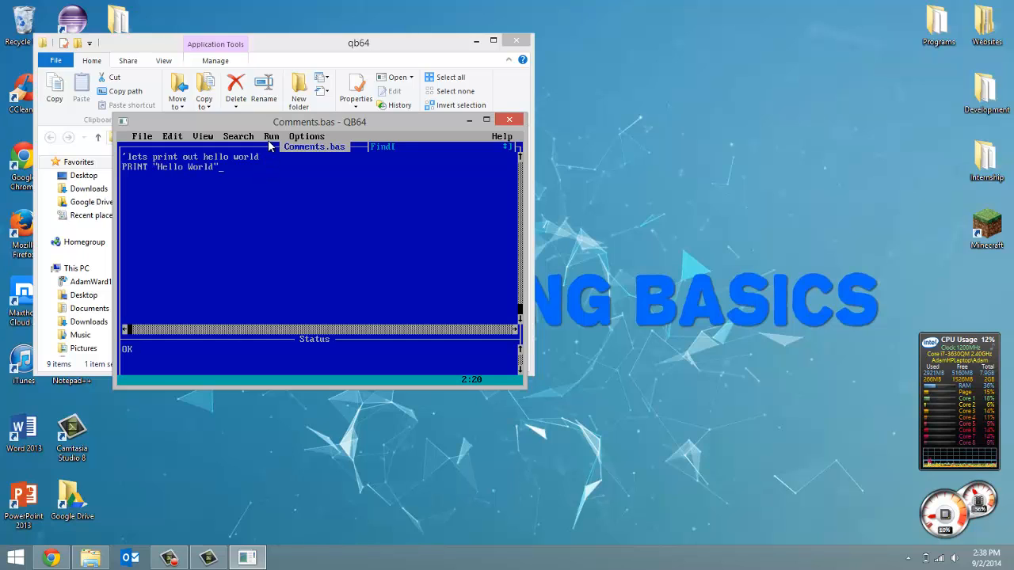
click(270, 136)
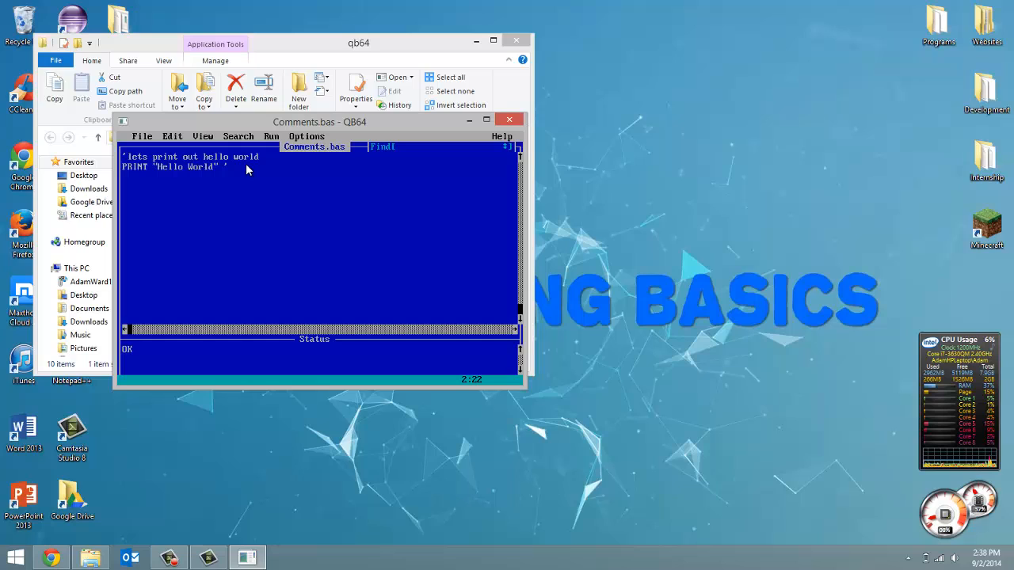
- End the PRINT line with the inline comment 'prints hello world' and run the program
text(prints)
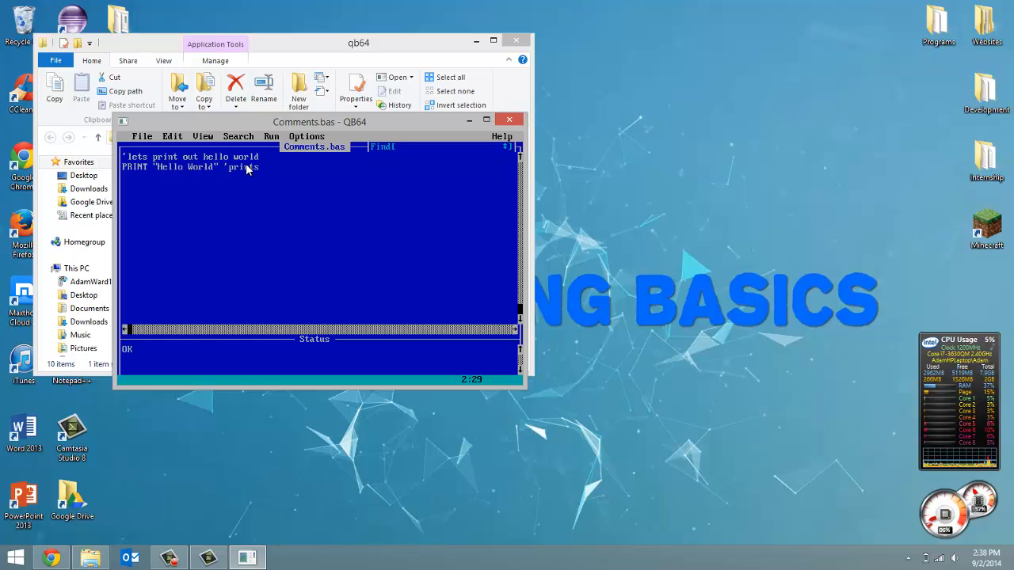
text(hello worl)
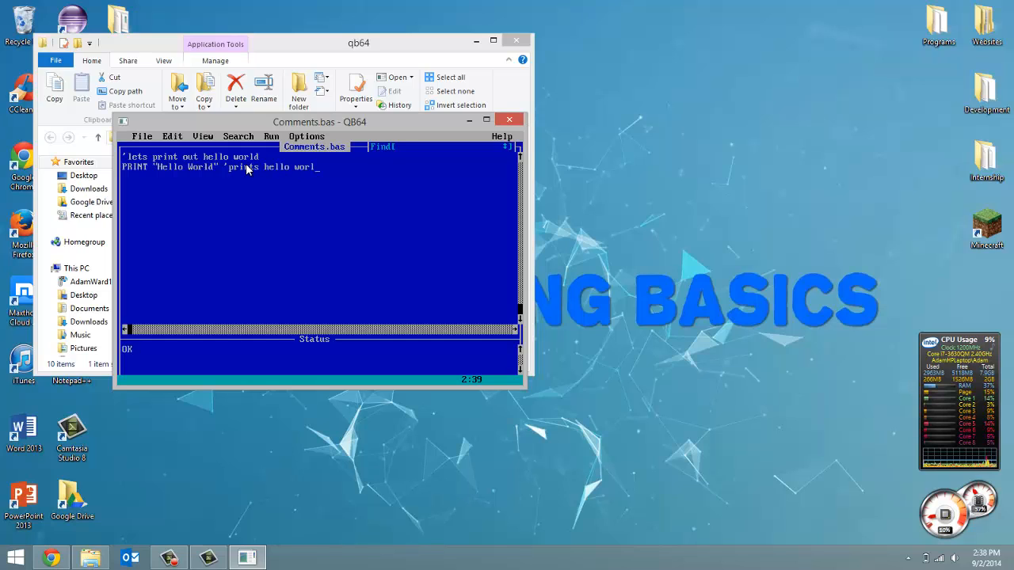
click(271, 136)
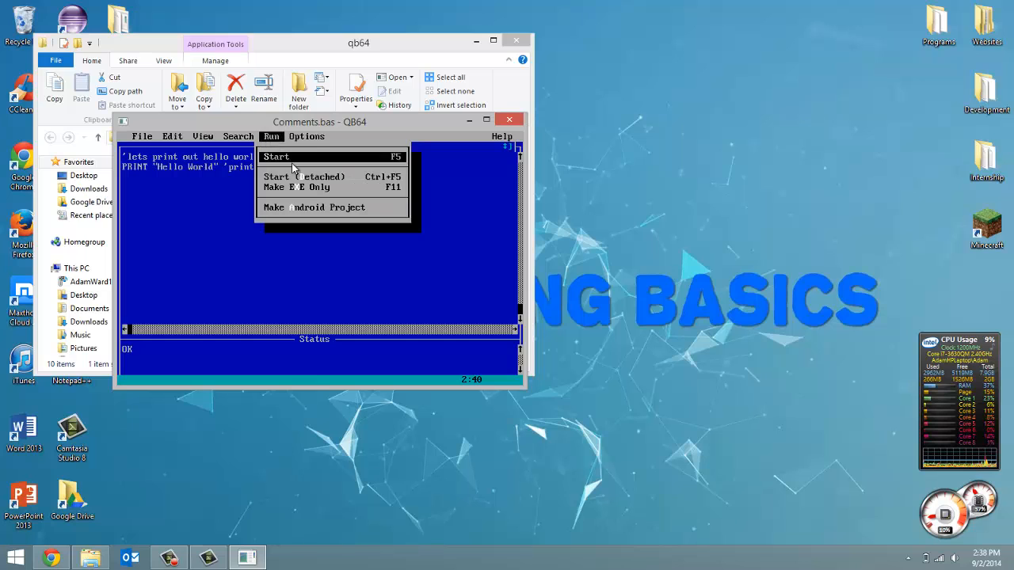
click(276, 156)
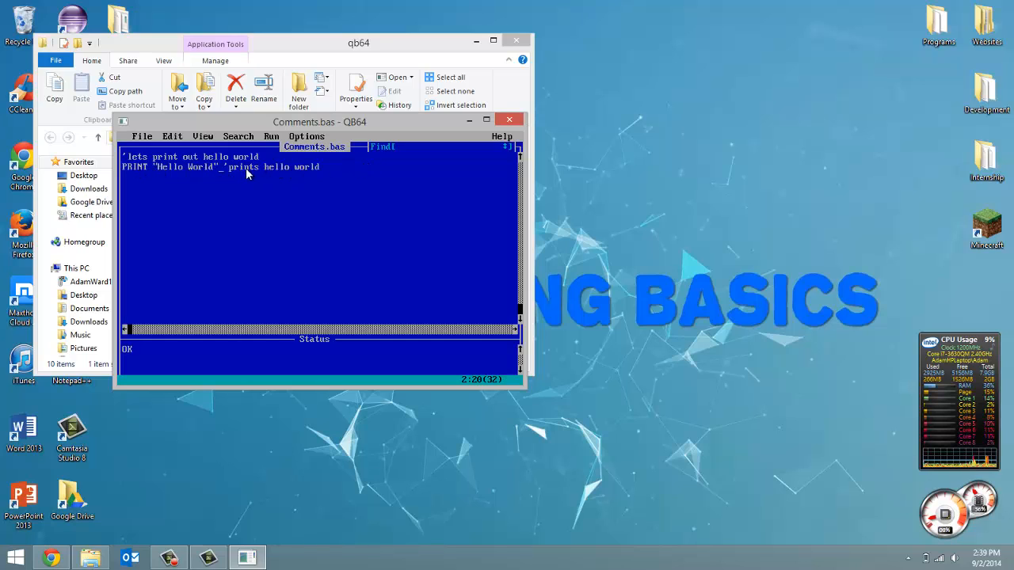
mouse_move(218, 175)
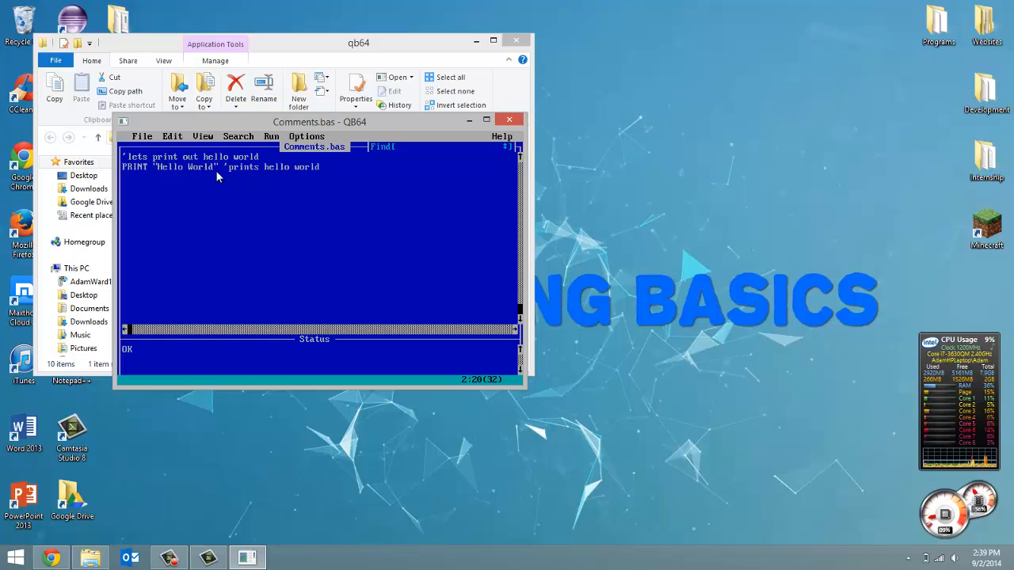
mouse_move(220, 167)
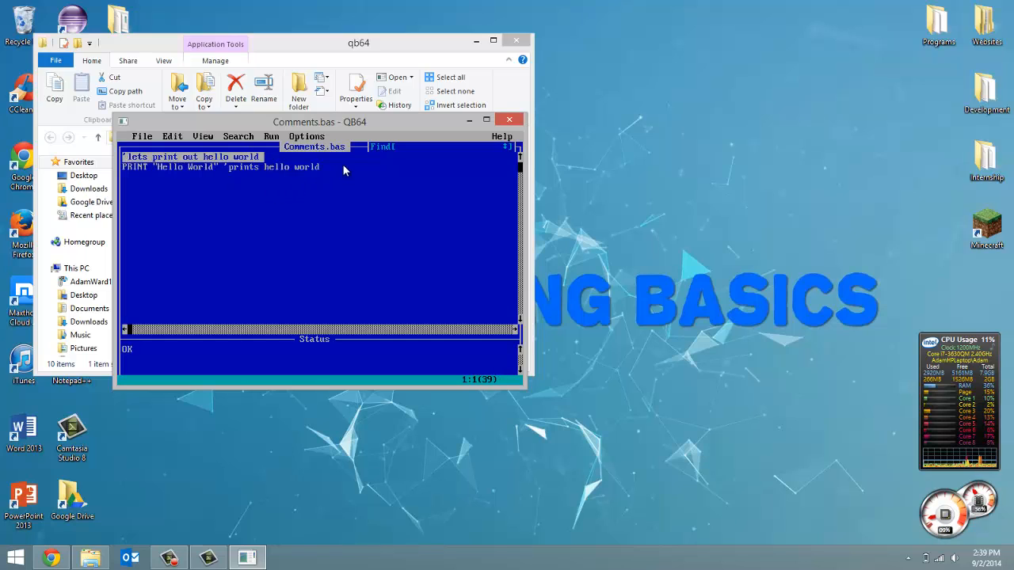
- Start editing on a new line below the PRINT statement
click(333, 168)
text(')
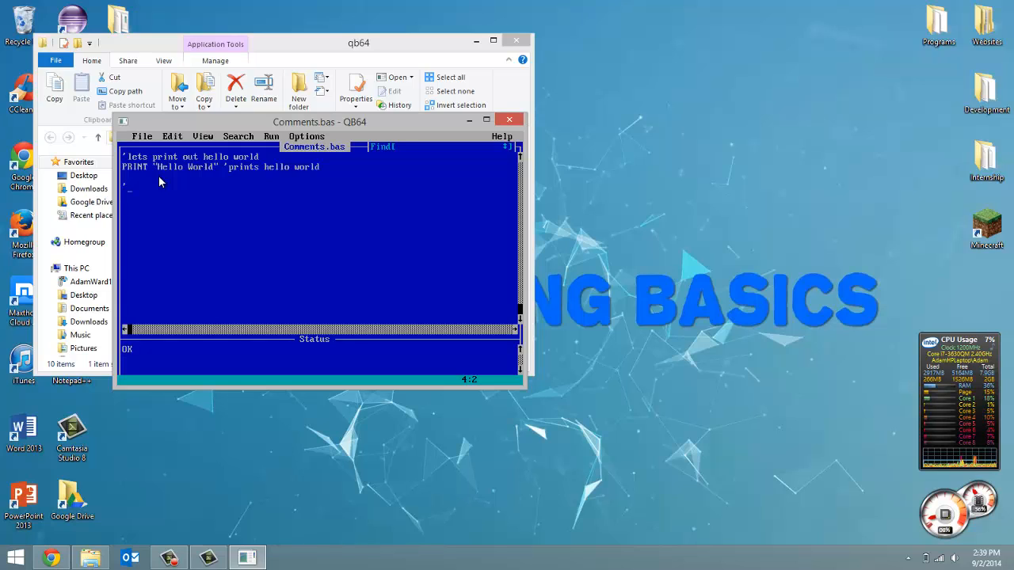
mouse_move(181, 165)
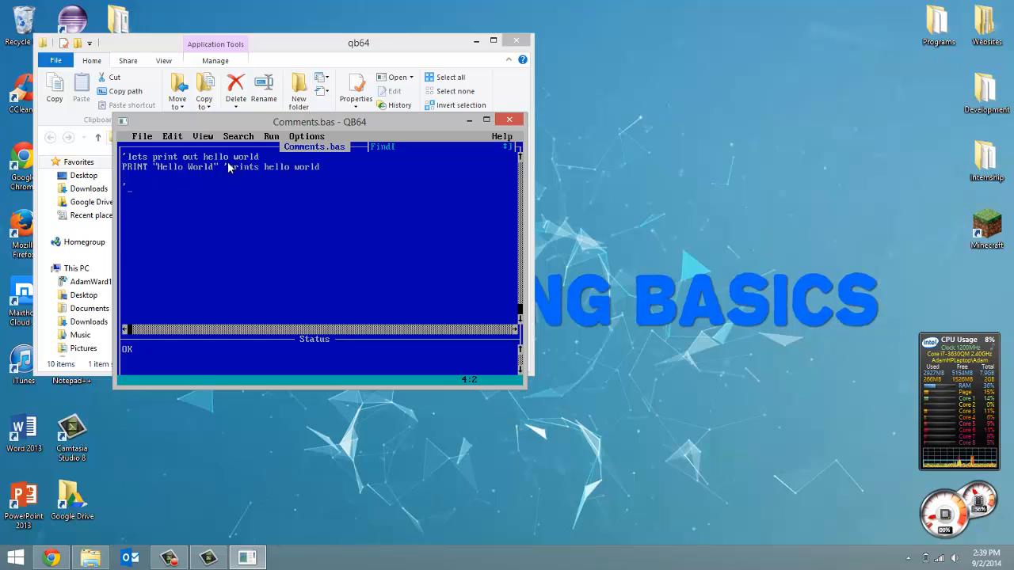
mouse_move(344, 167)
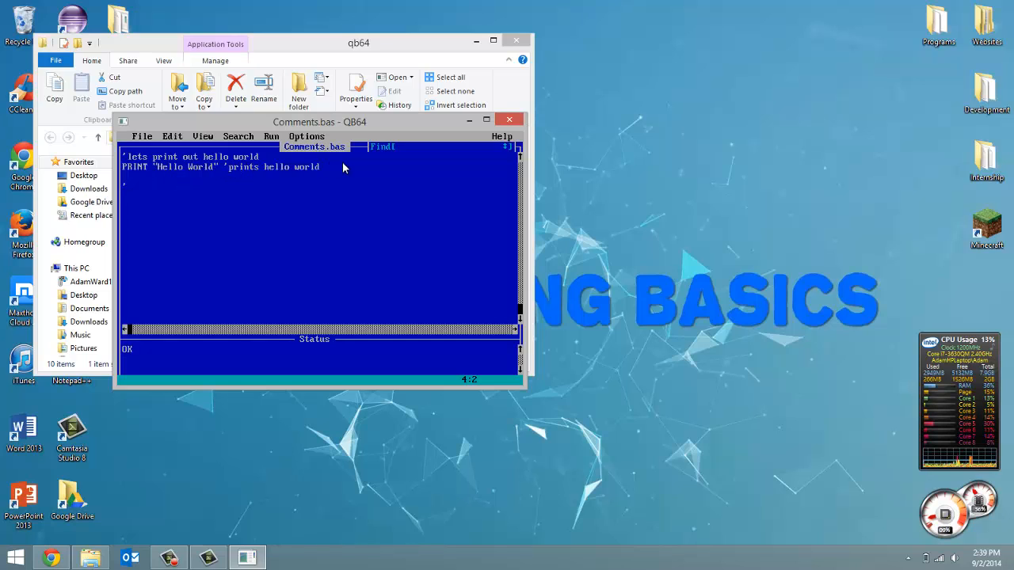
mouse_move(135, 193)
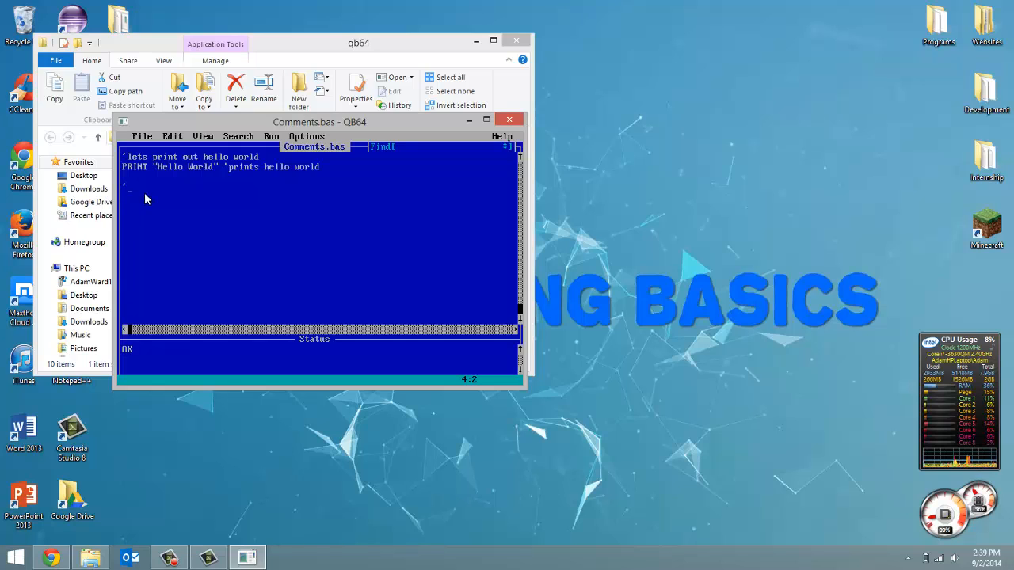
mouse_move(125, 182)
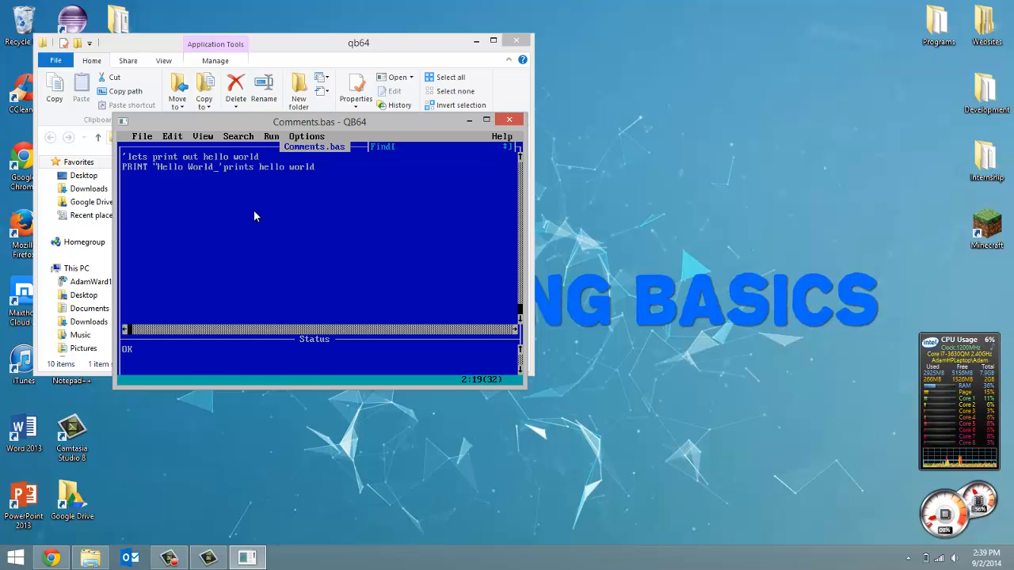
click(271, 136)
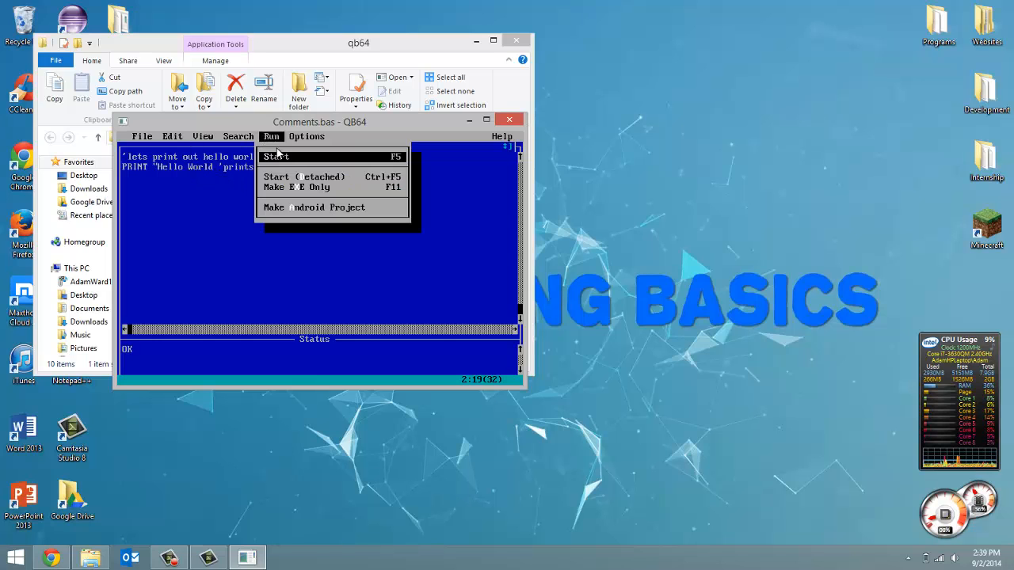
click(276, 156)
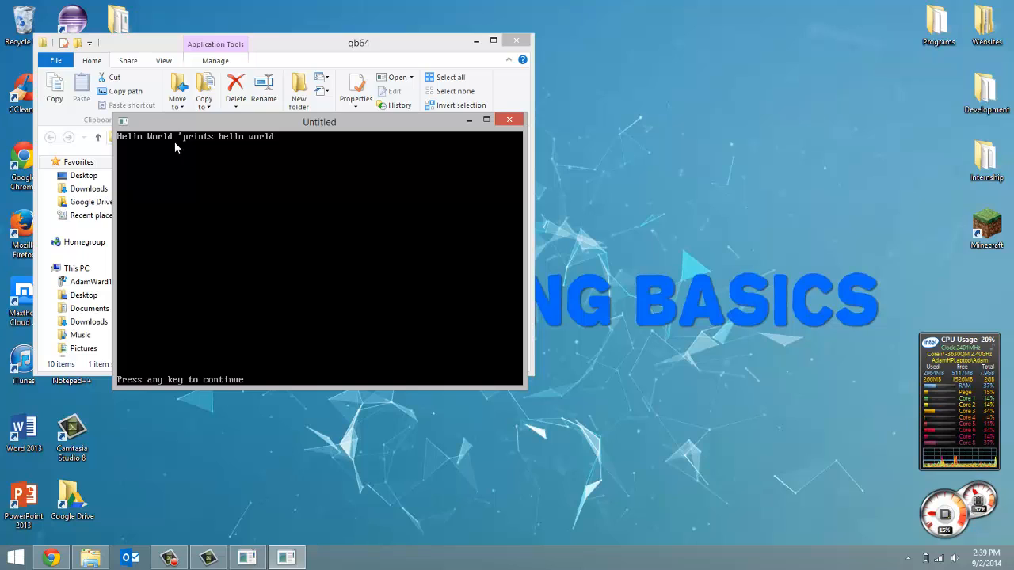
mouse_move(347, 141)
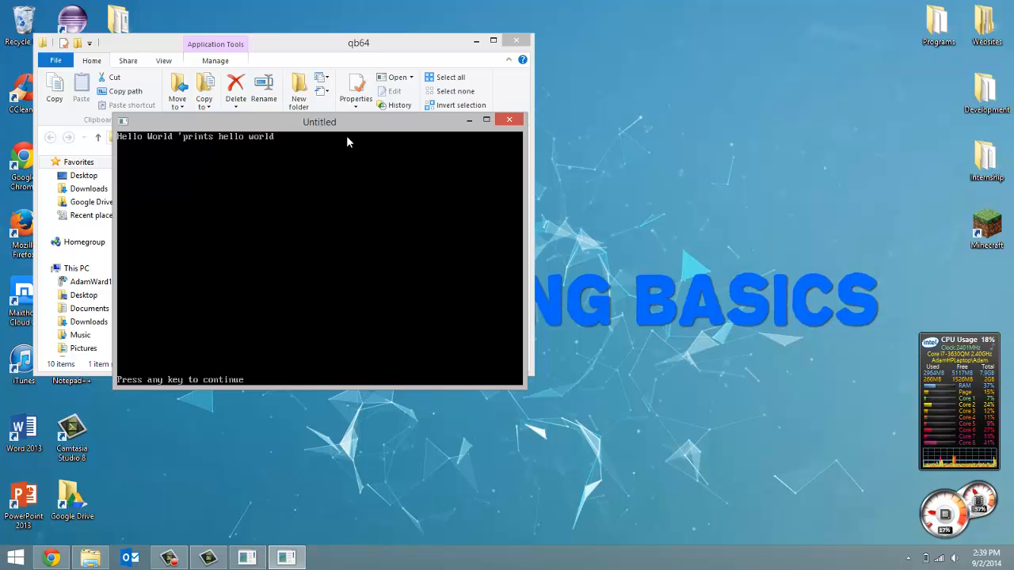
mouse_move(204, 147)
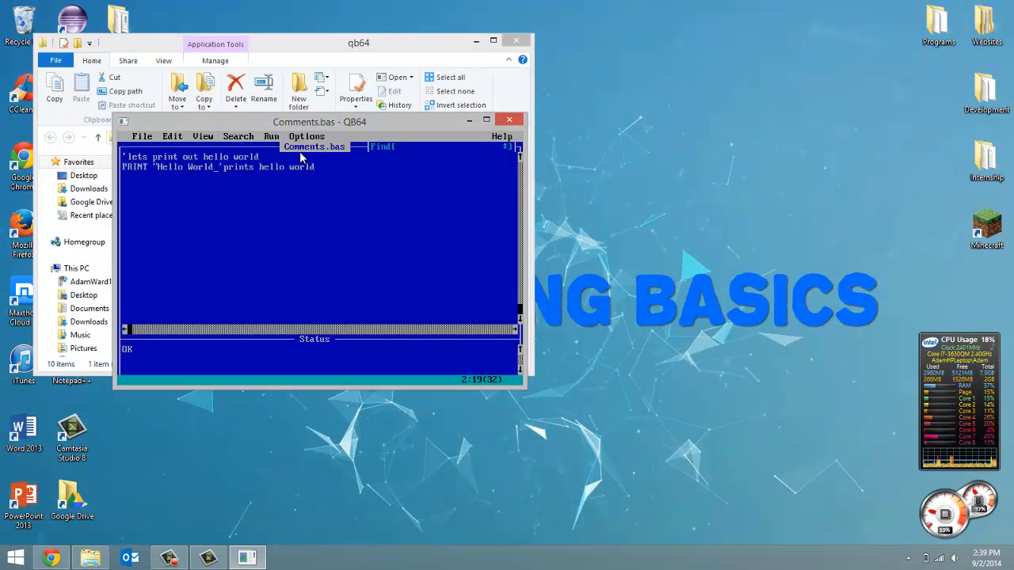
mouse_move(146, 177)
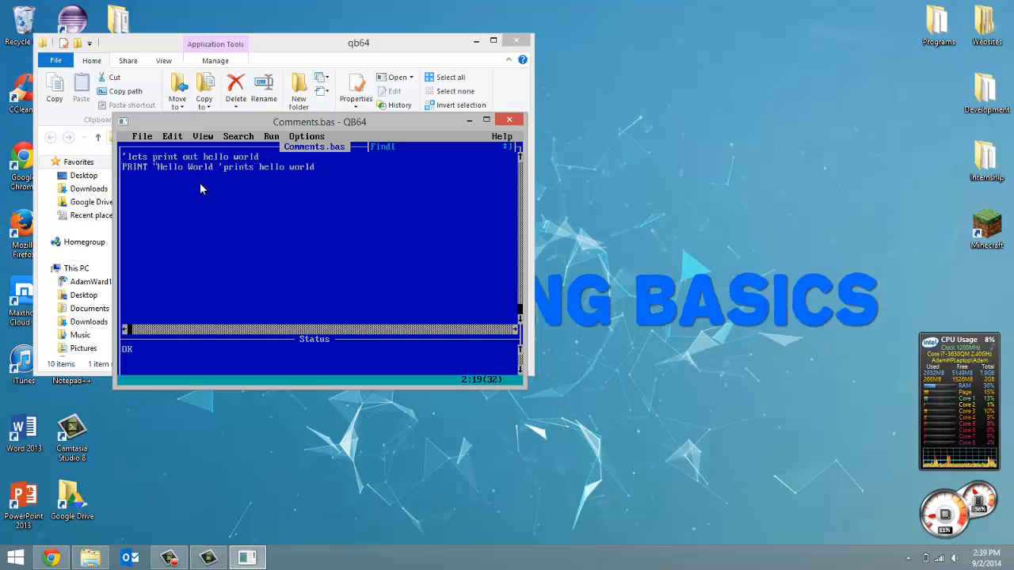
mouse_move(220, 175)
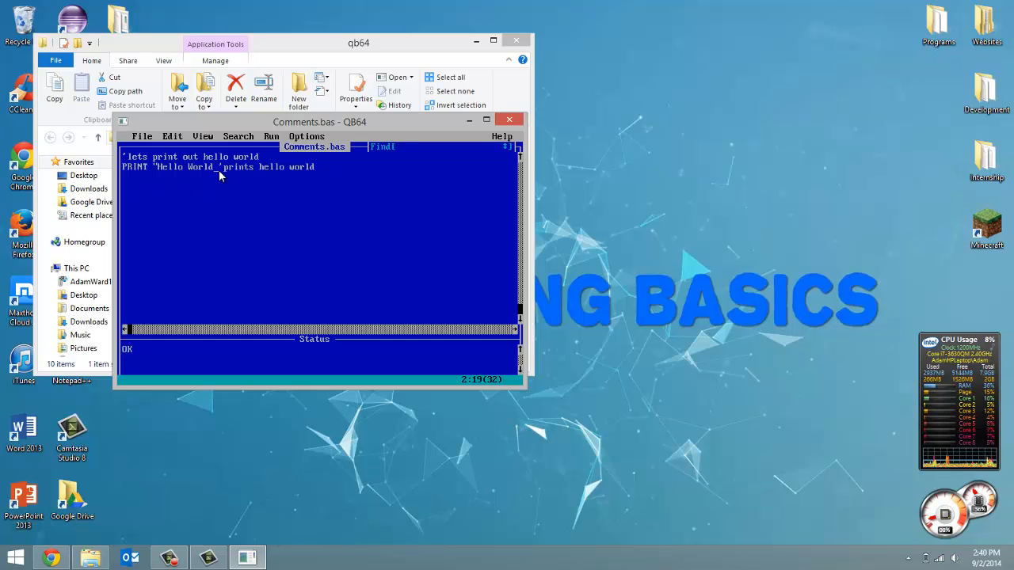
mouse_move(311, 189)
text(')
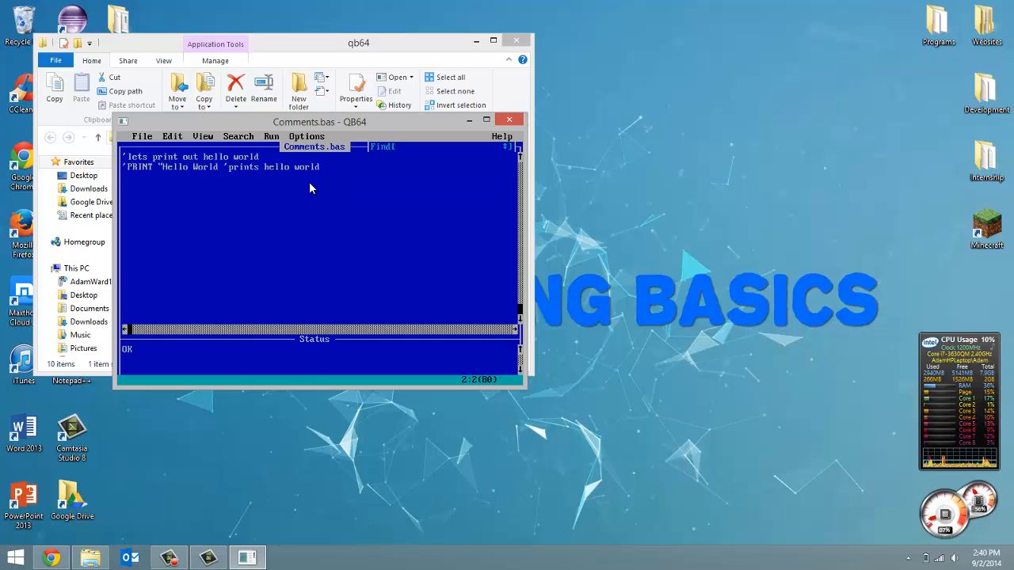
mouse_move(222, 119)
text(")
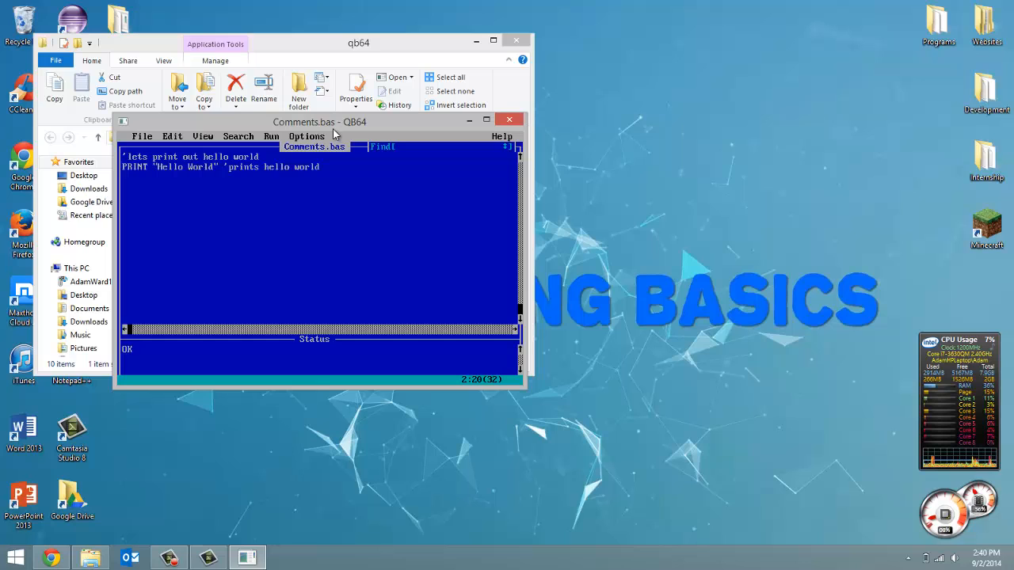
- Run the corrected program from the Run menu's Start command
click(271, 135)
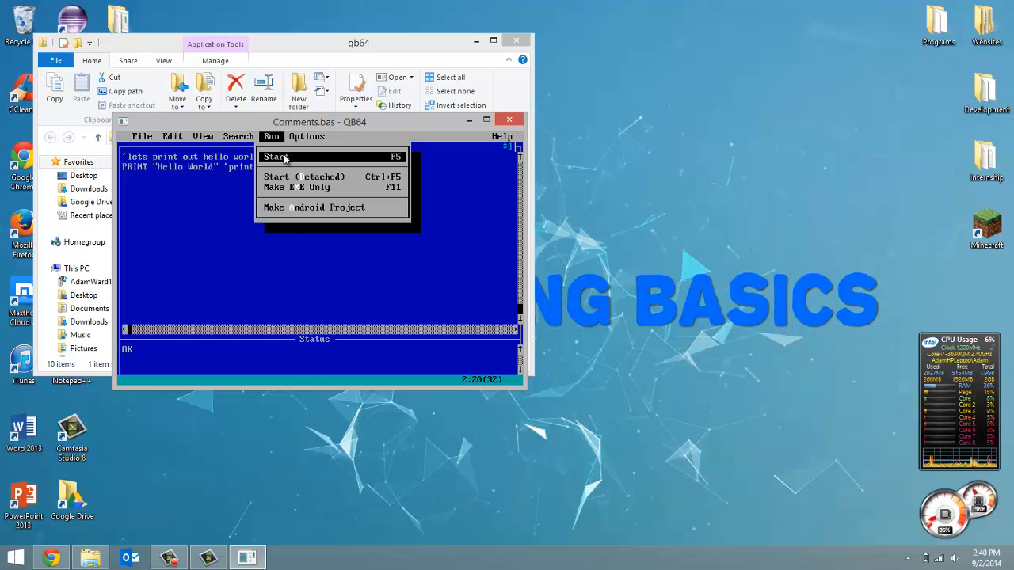
click(276, 156)
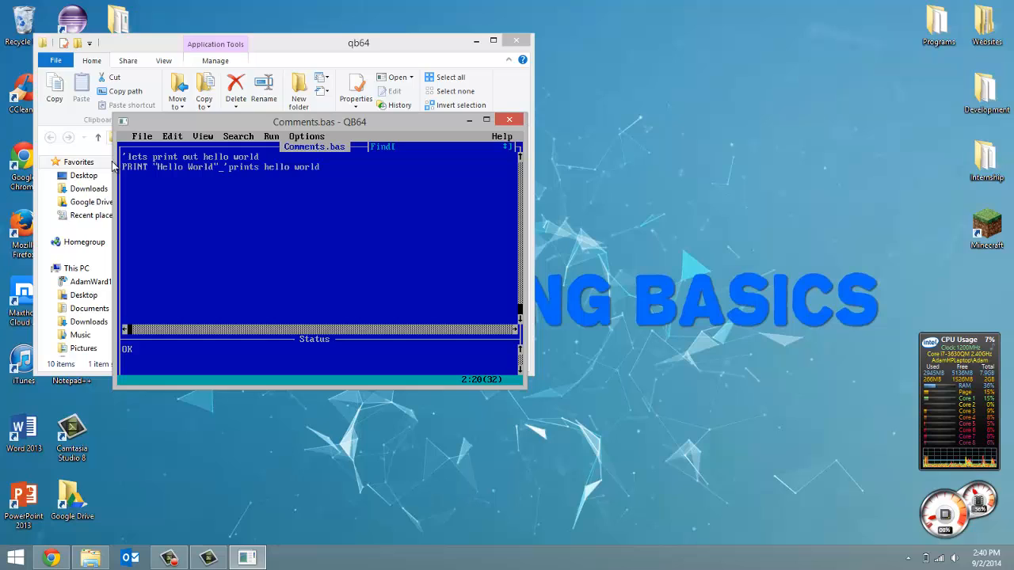
mouse_move(155, 172)
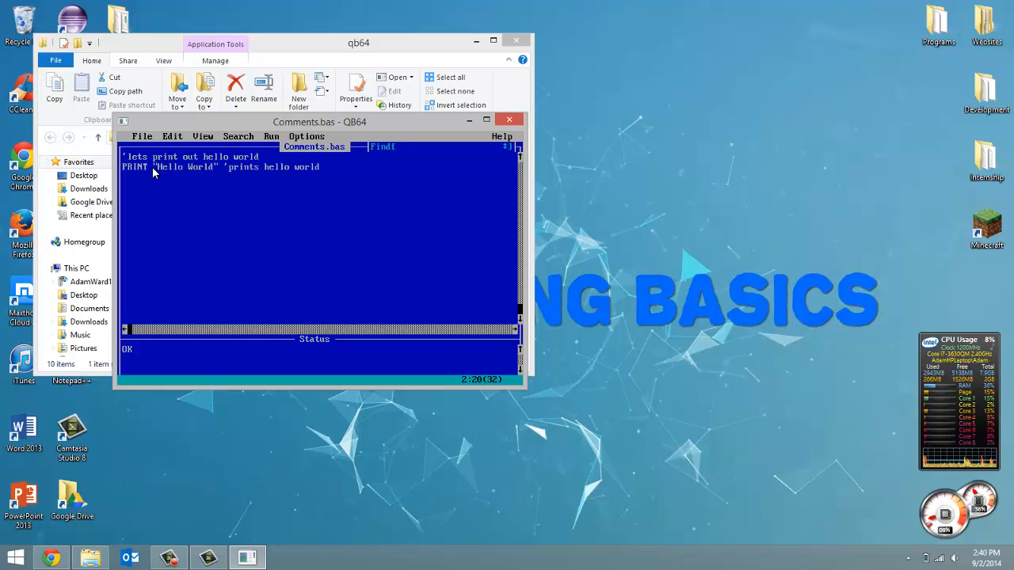
mouse_move(203, 150)
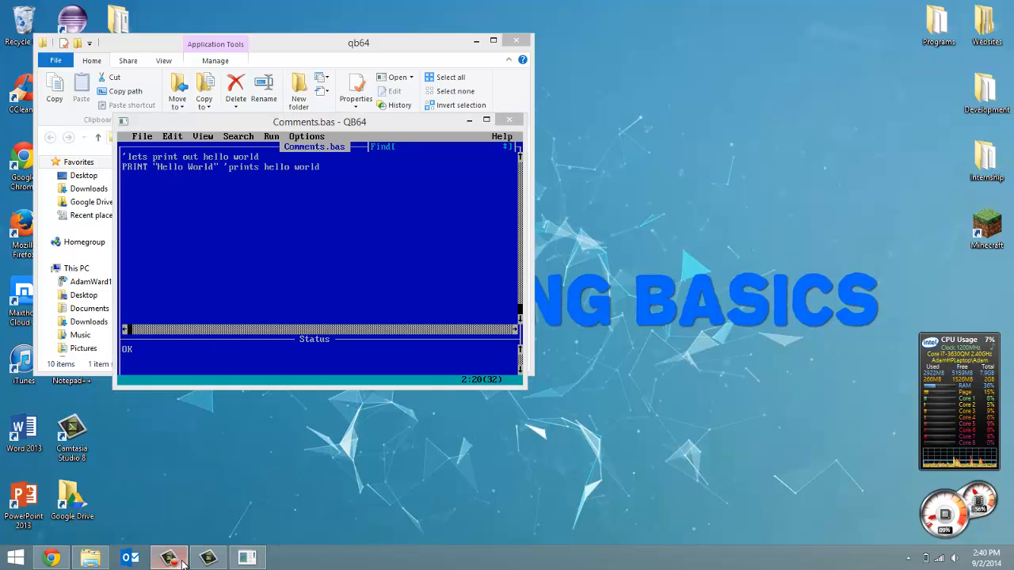
click(169, 558)
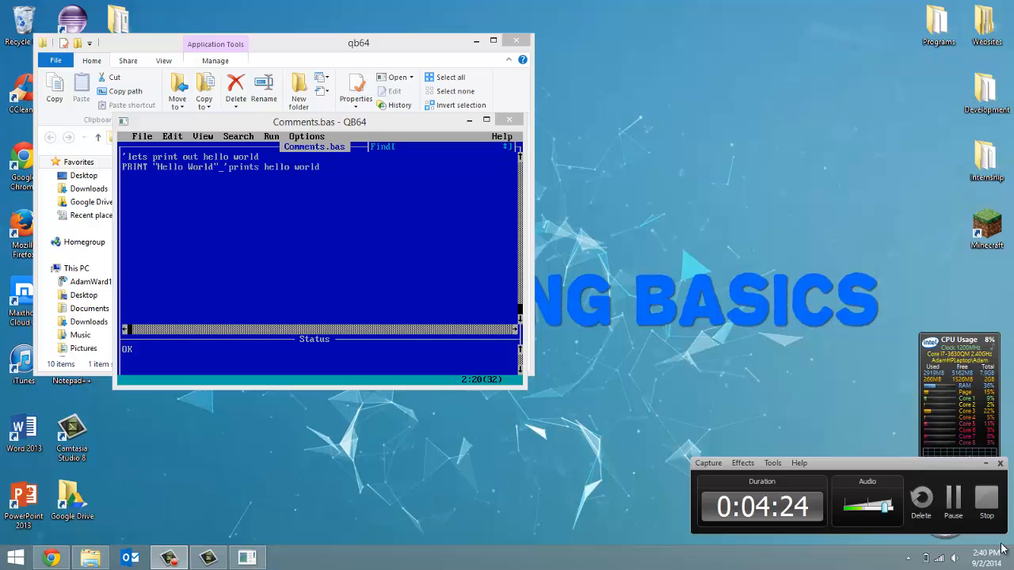